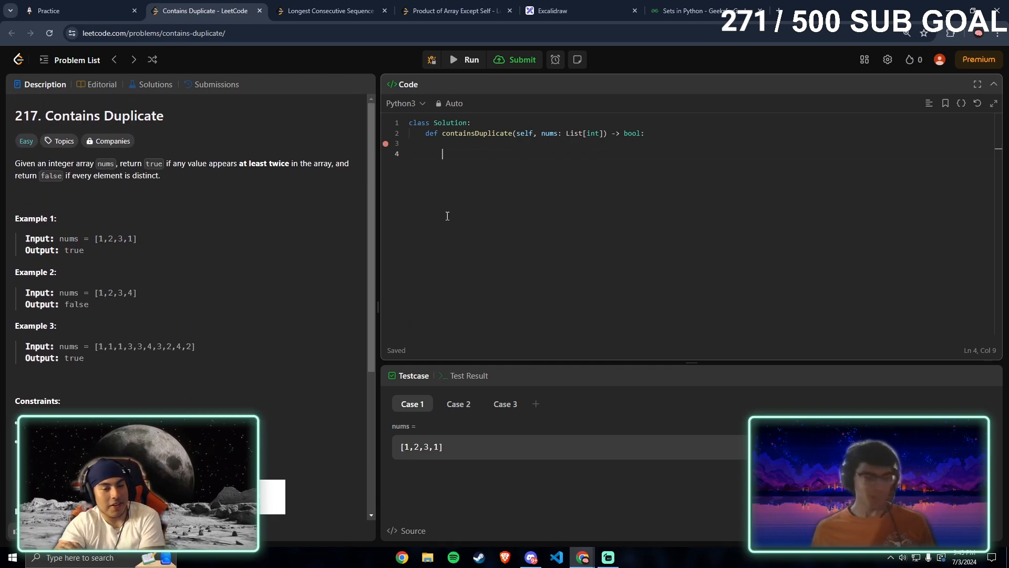
- Store nums as a set with hashset = set(nums)
text(f)
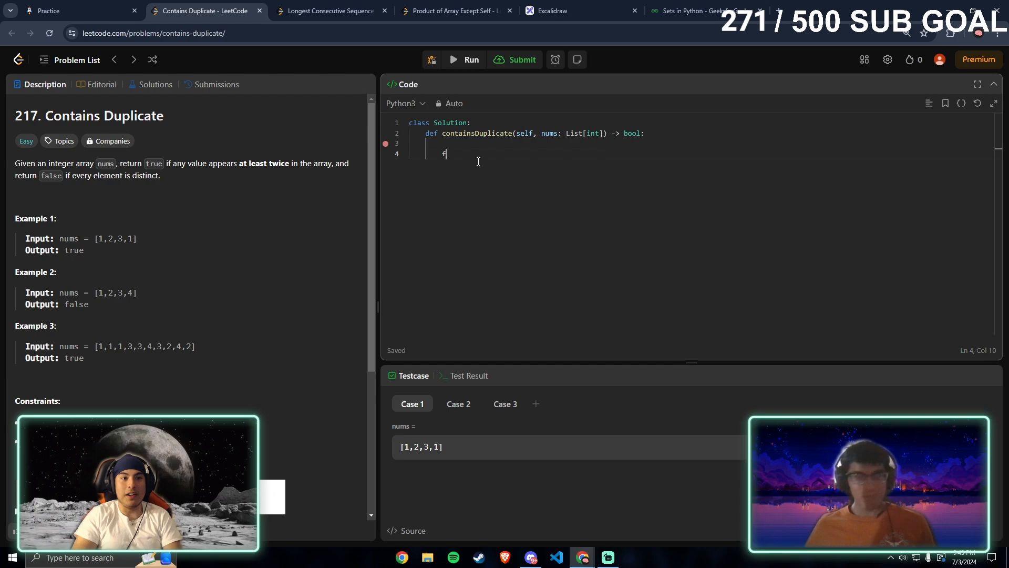
key(Backspace)
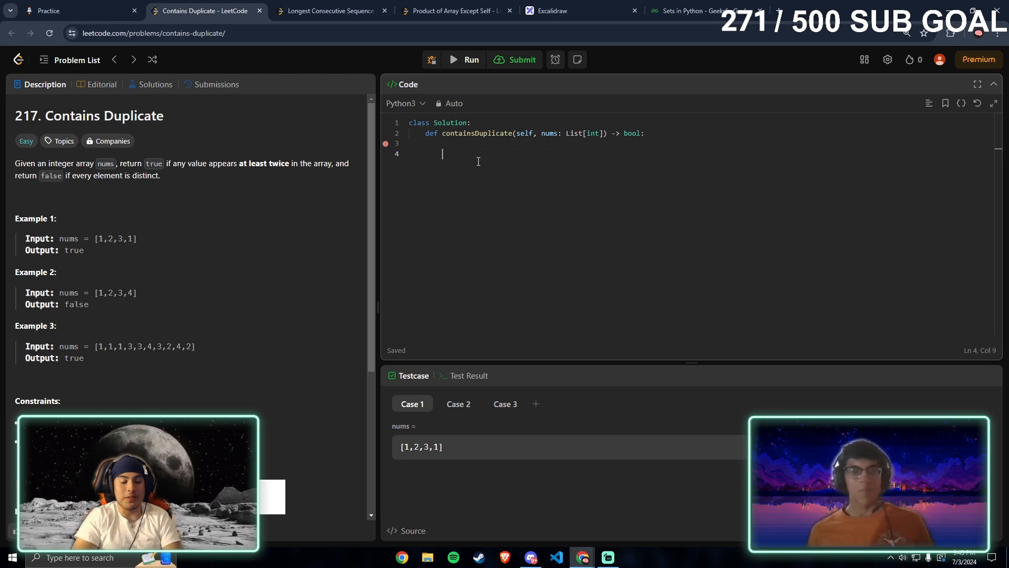
text(hashset = set)
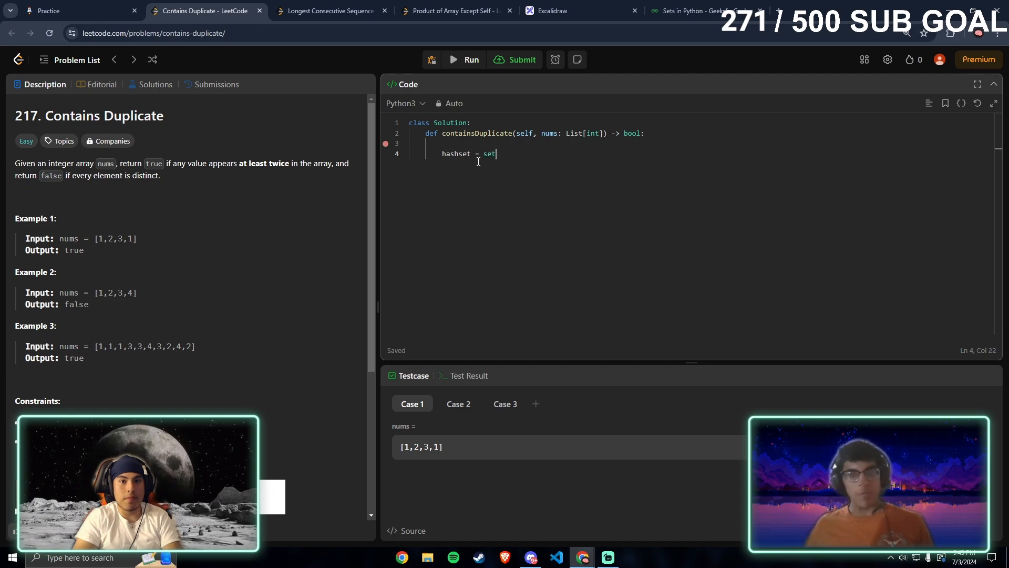
text((n)
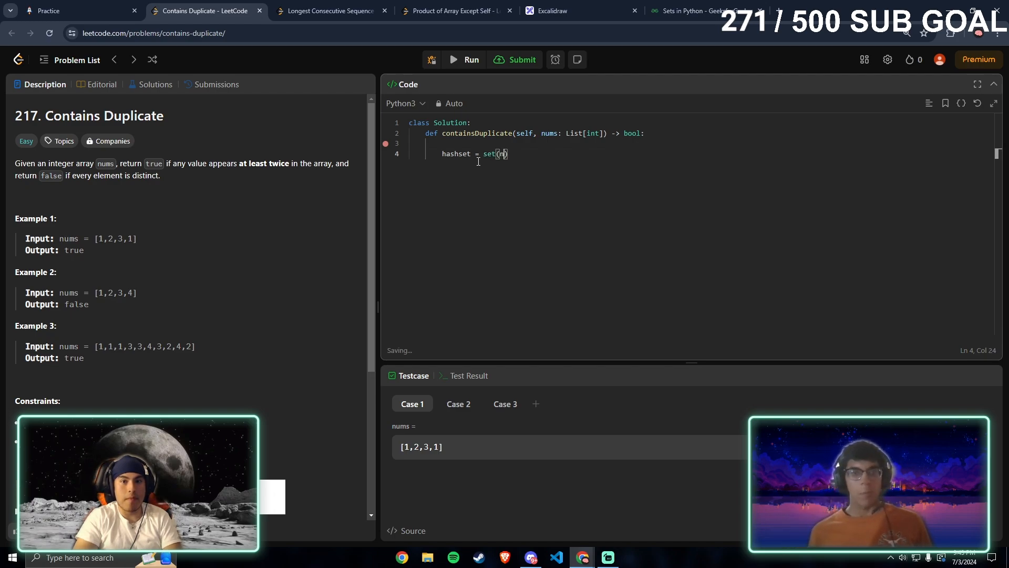
text(ums))
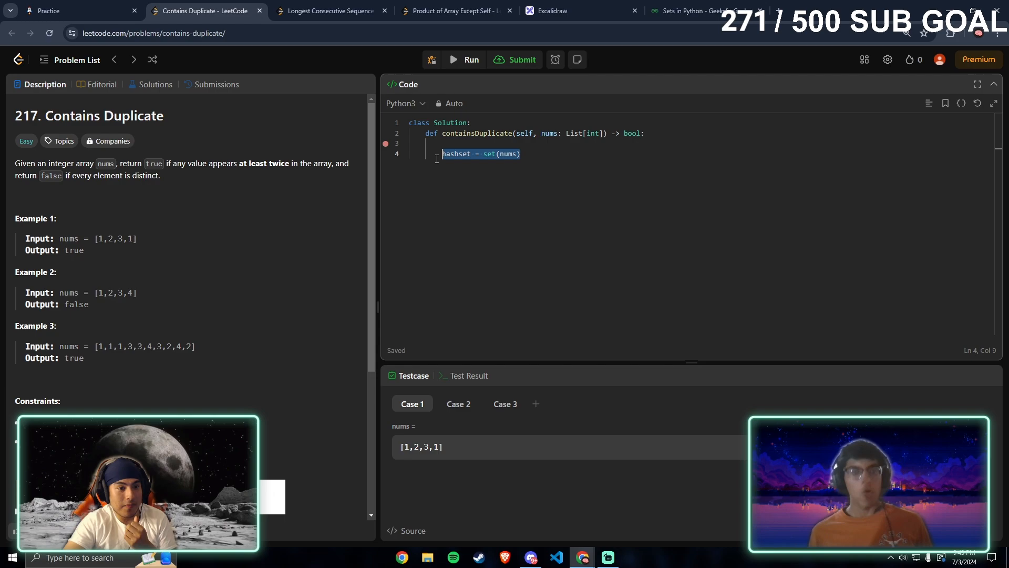
- Add print(hashset) and run the tests, showing {1, 2, 3} in Stdout
click(505, 404)
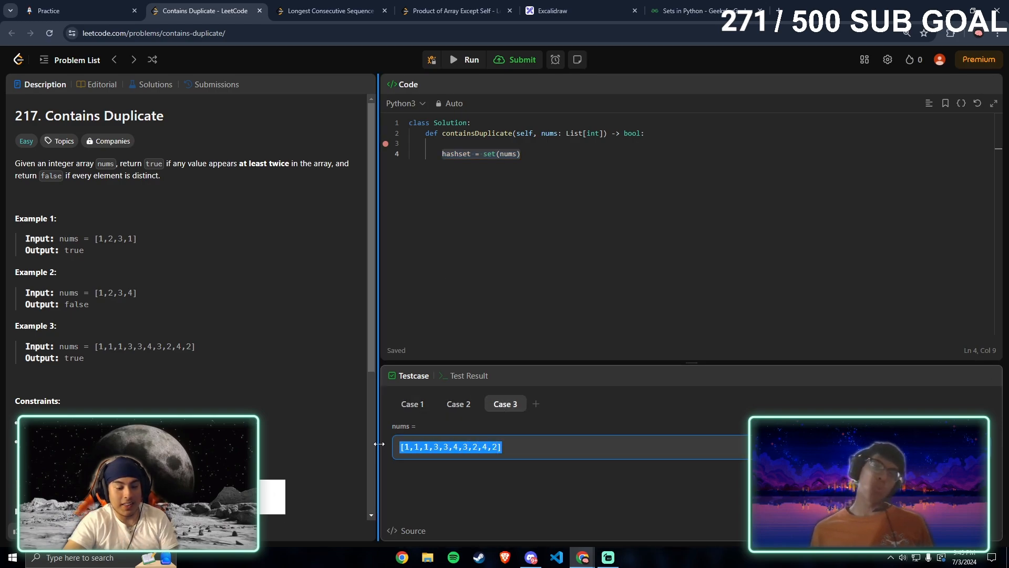
click(412, 404)
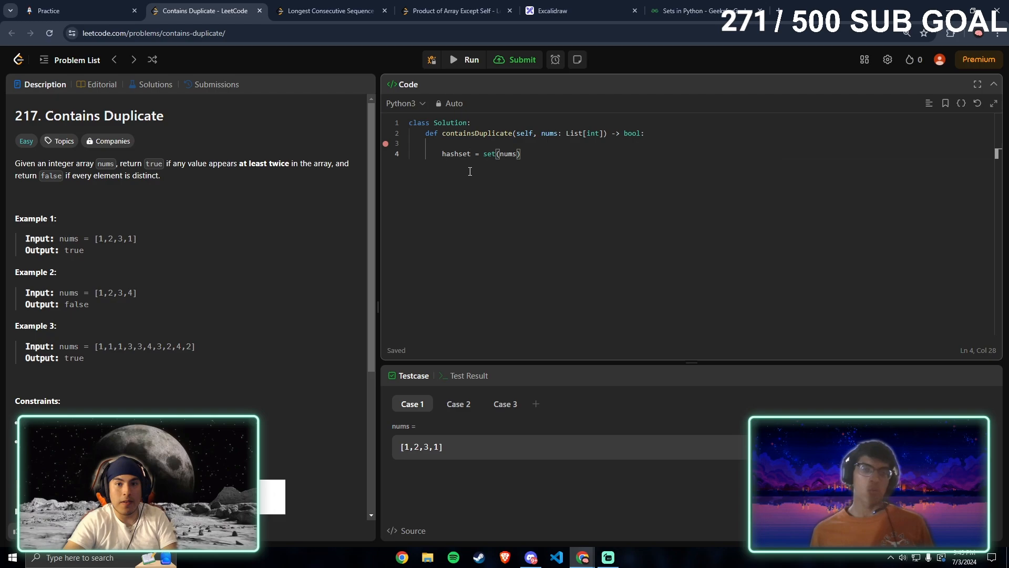
text(print(hash))
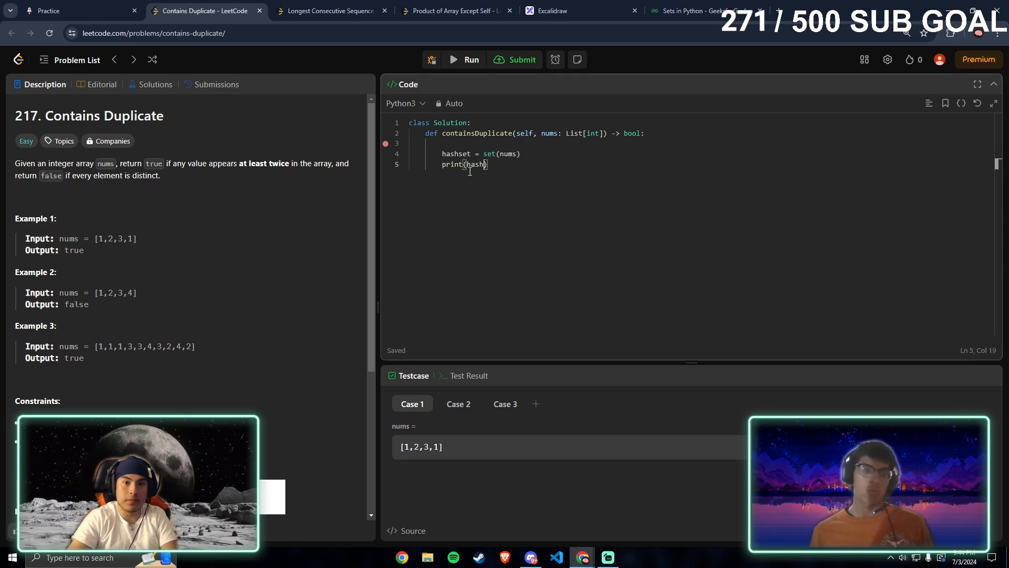
click(464, 60)
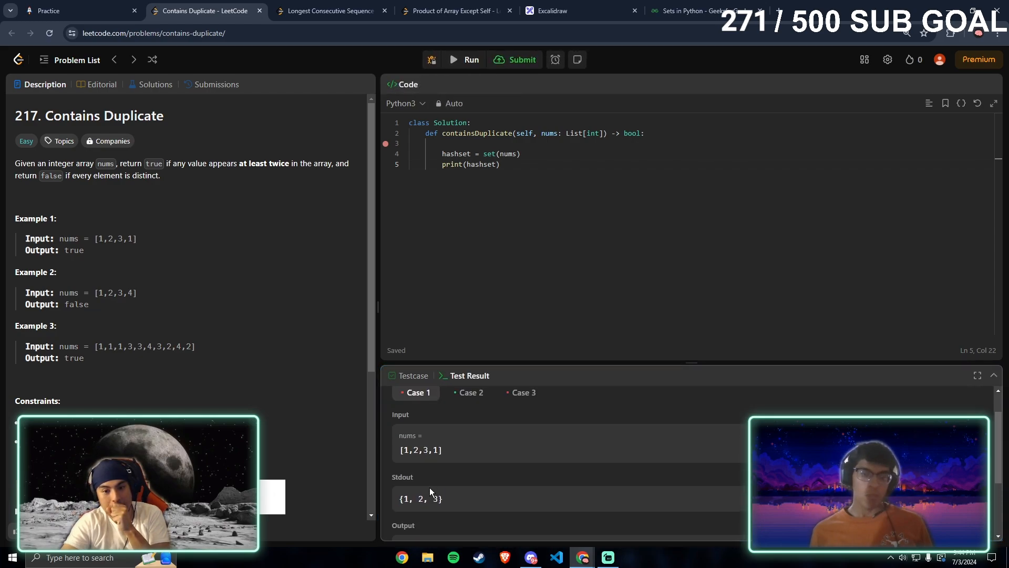
- Swap the set and print lines for return len(nums) > len(set(nums))
click(513, 60)
text(i)
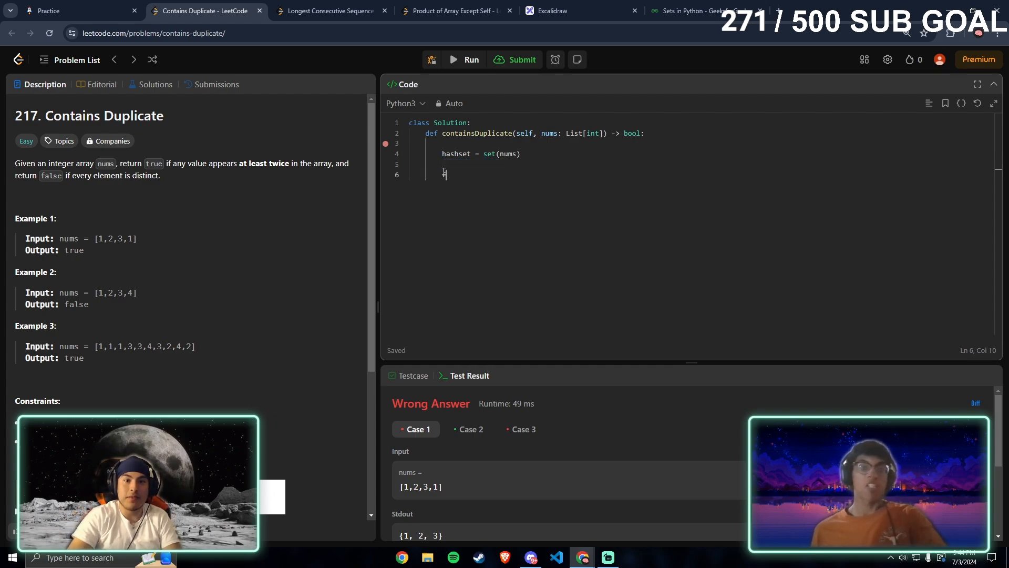
text(for)
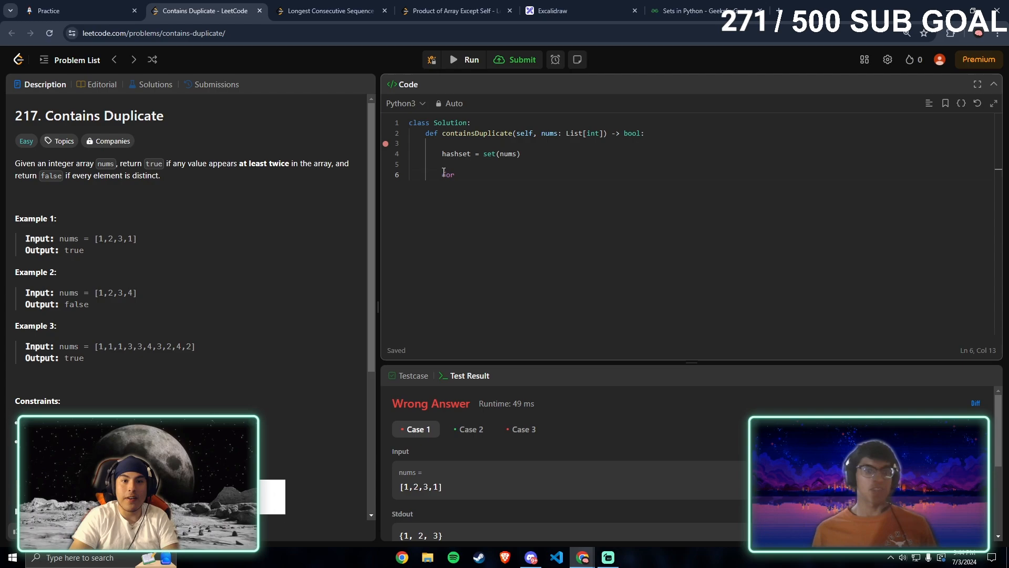
key(Backspace)
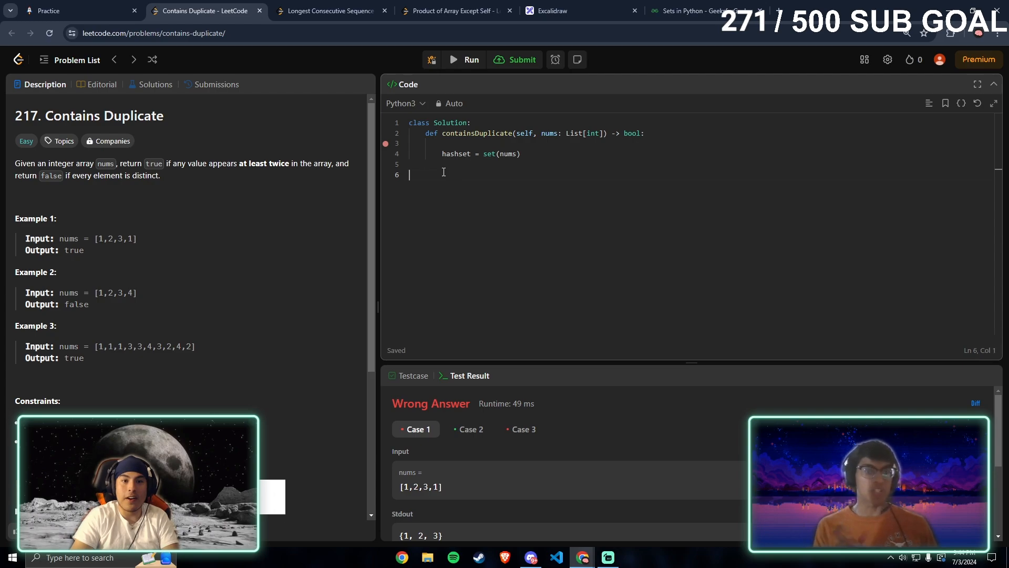
key(Backspace)
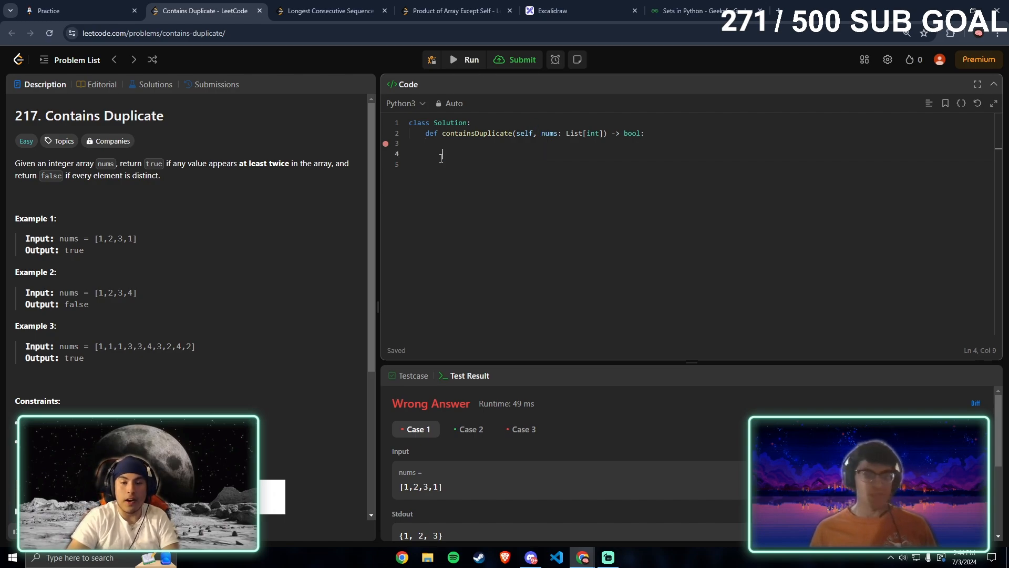
text(return if)
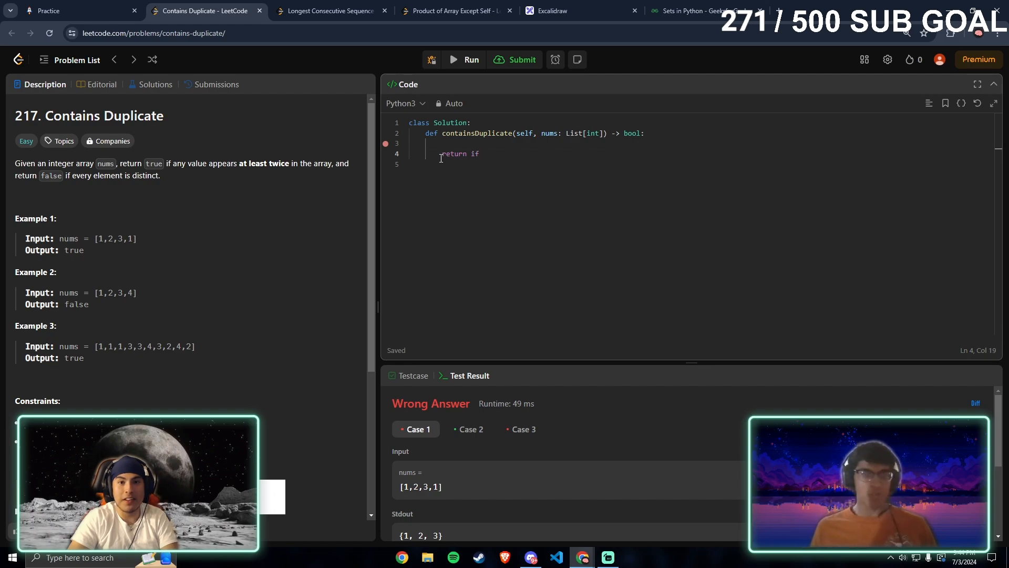
text(len()
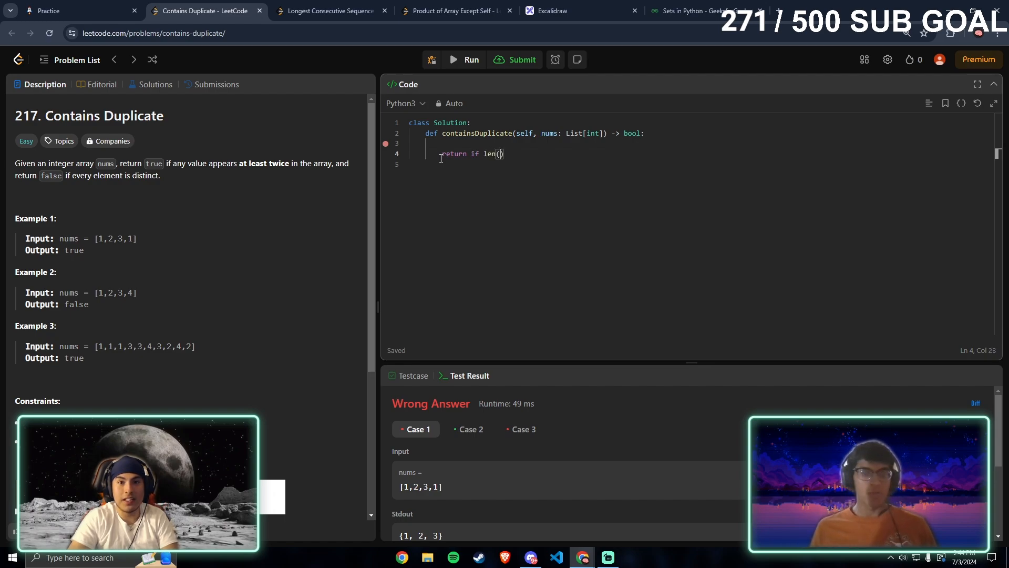
text(nums)
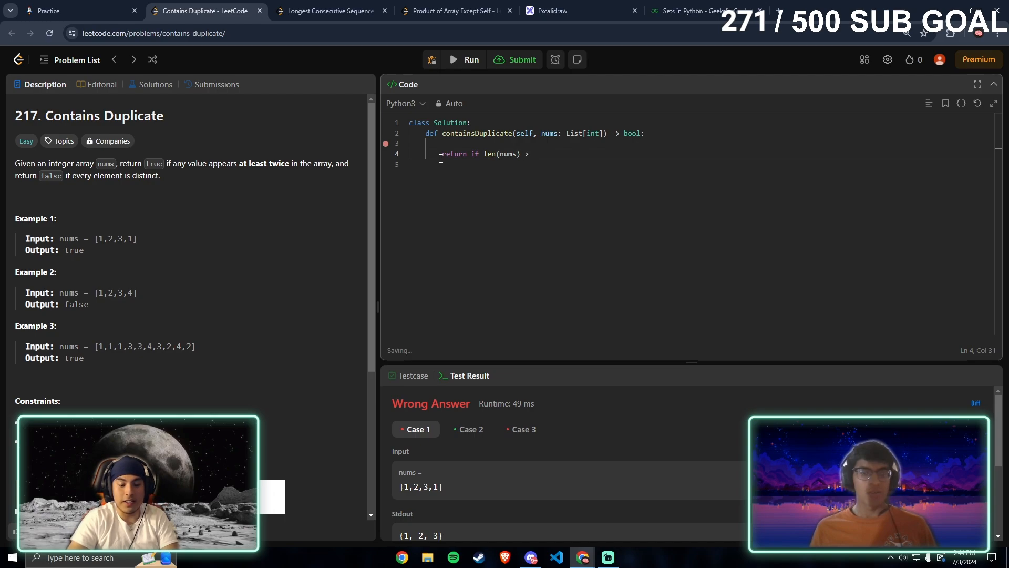
text(len()
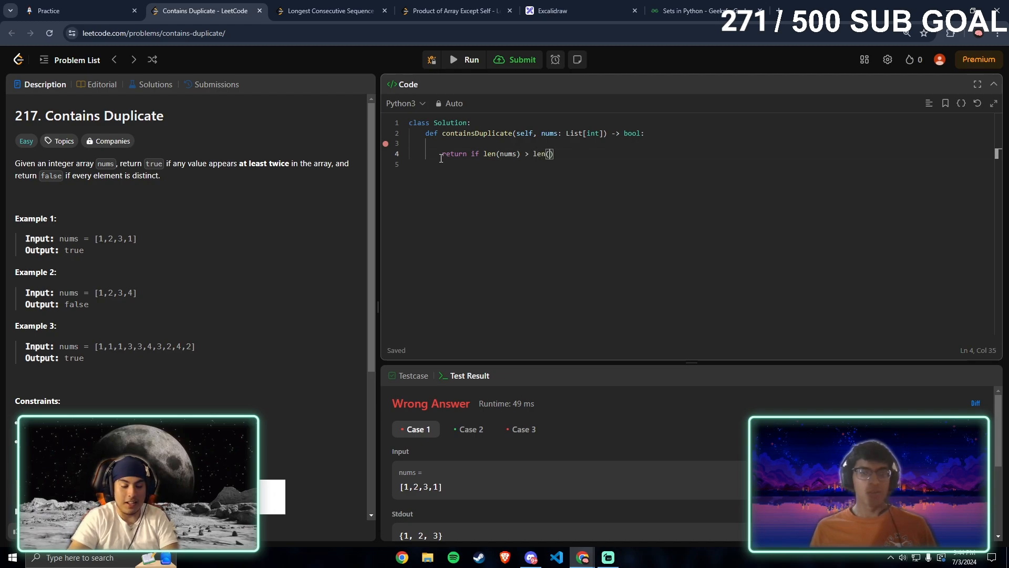
text(set(nums)
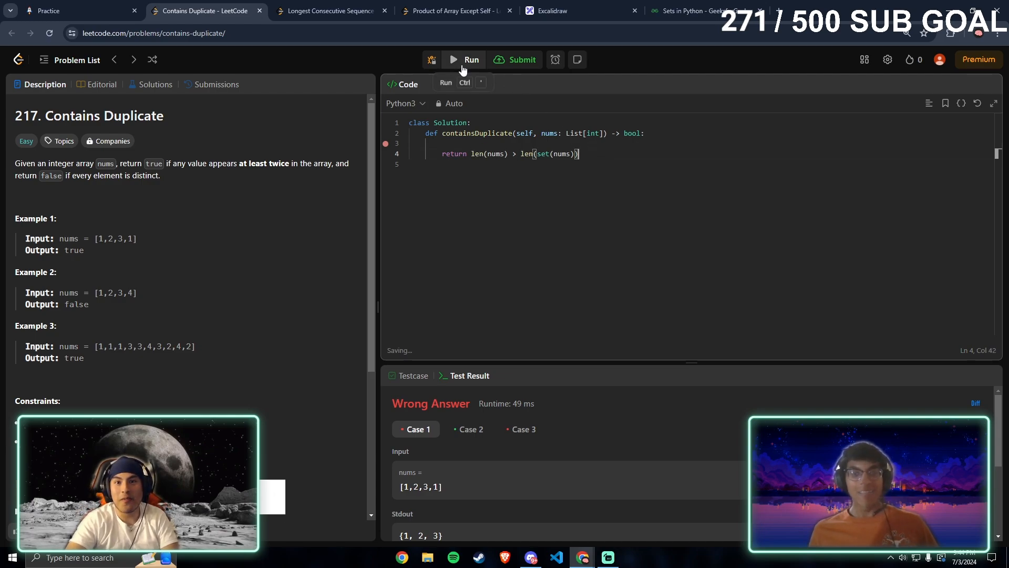
click(470, 59)
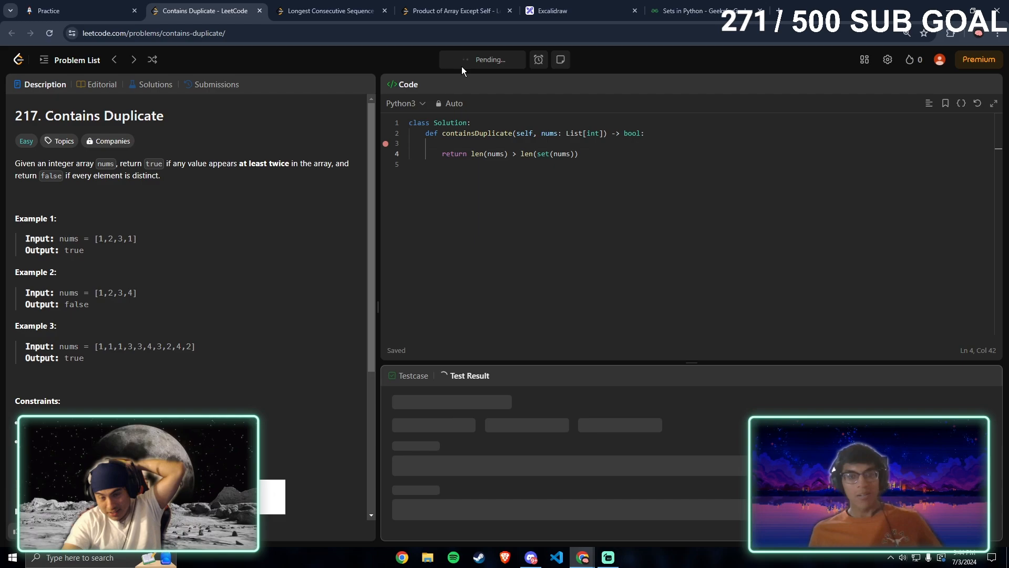
click(471, 59)
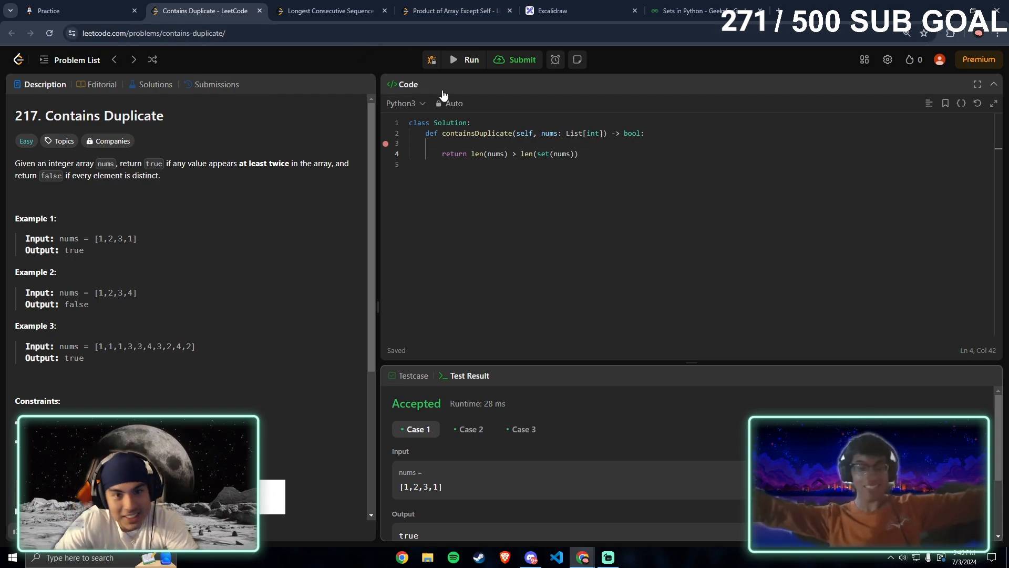
scroll(down, 3)
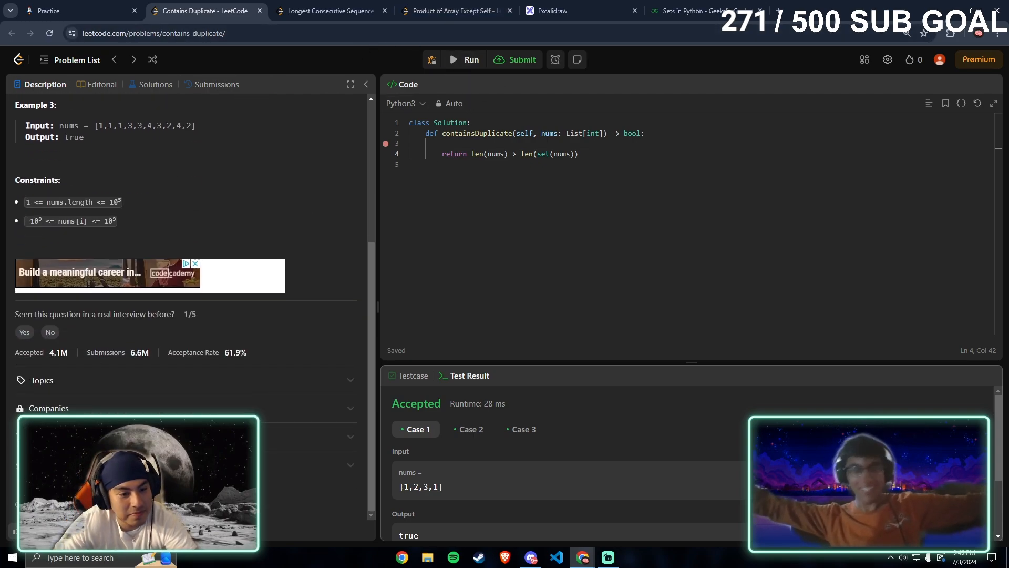
scroll(down, 3)
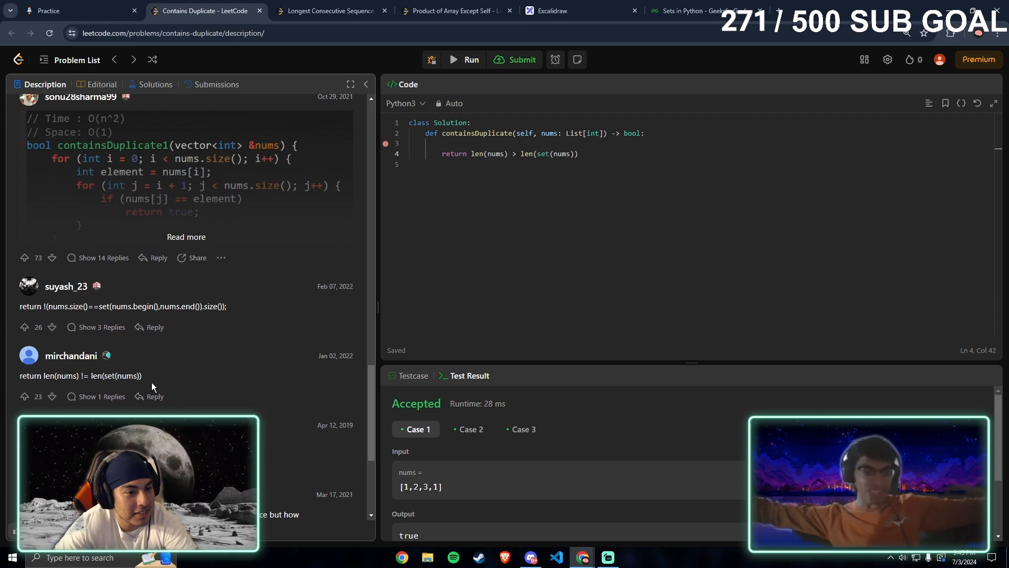
scroll(down, 3)
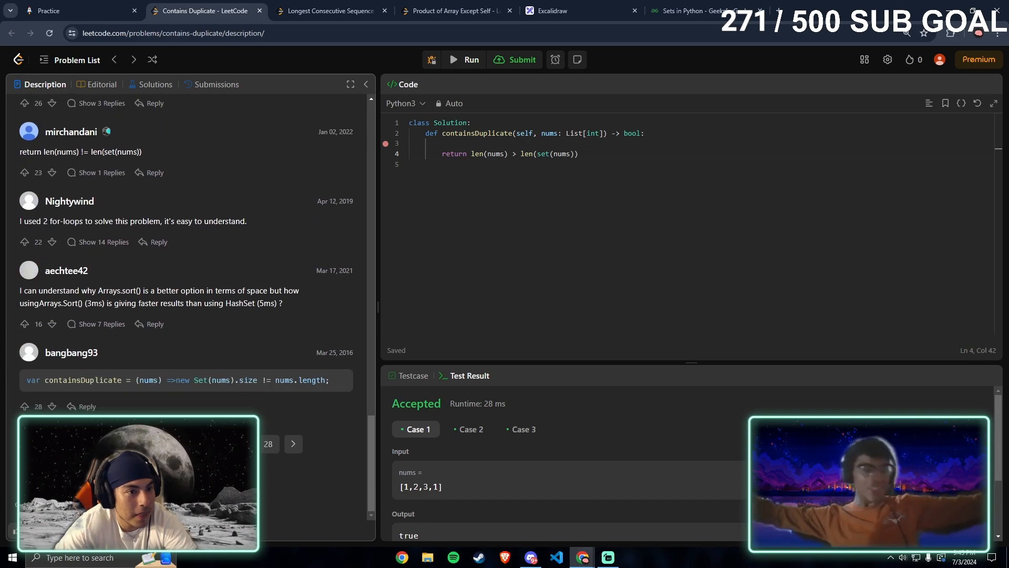
scroll(down, 3)
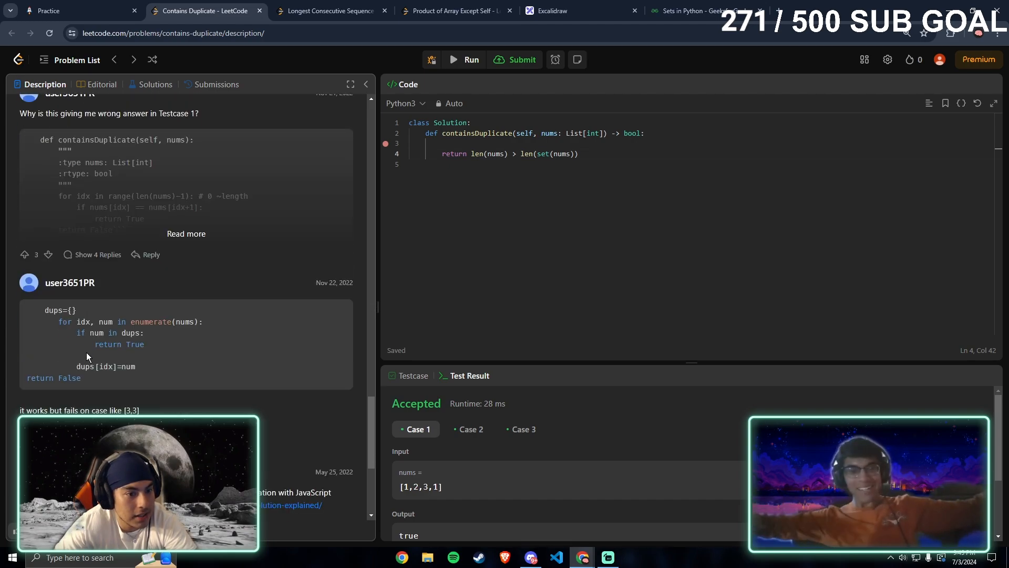
scroll(down, 3)
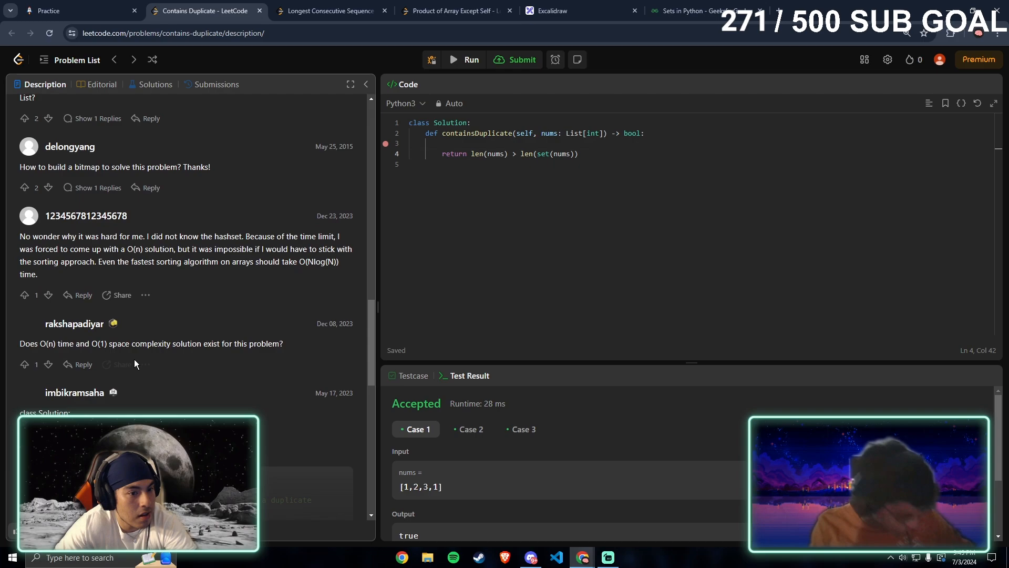
scroll(down, 3)
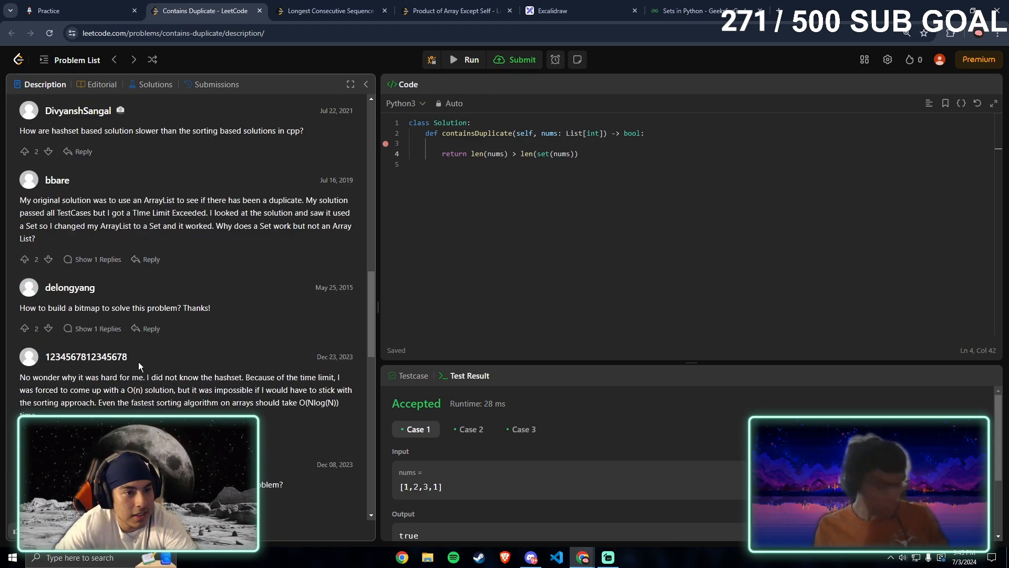
scroll(down, 3)
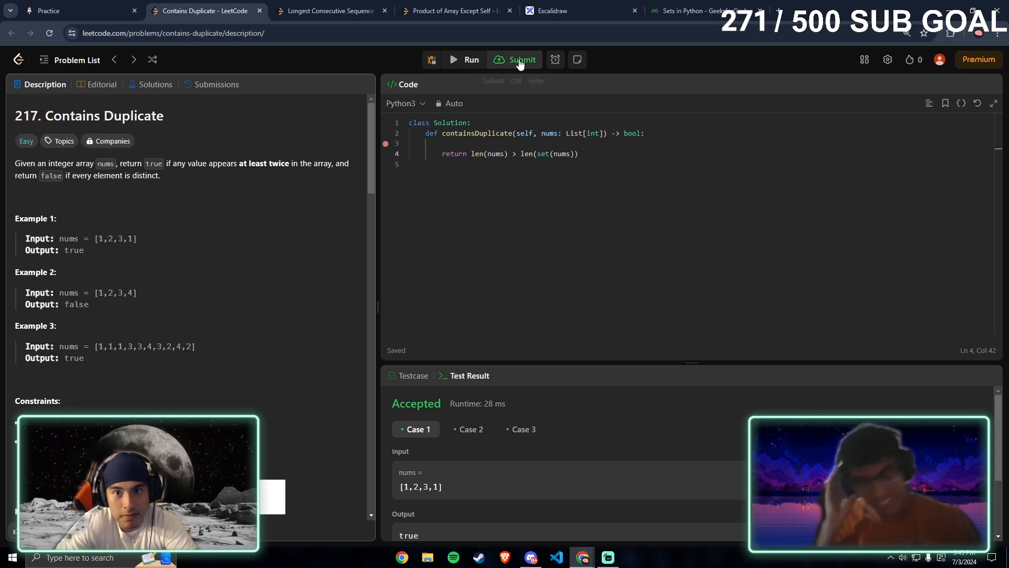
- Submit the one-line solution and get Accepted at 421 ms, beating 39.84%
click(518, 60)
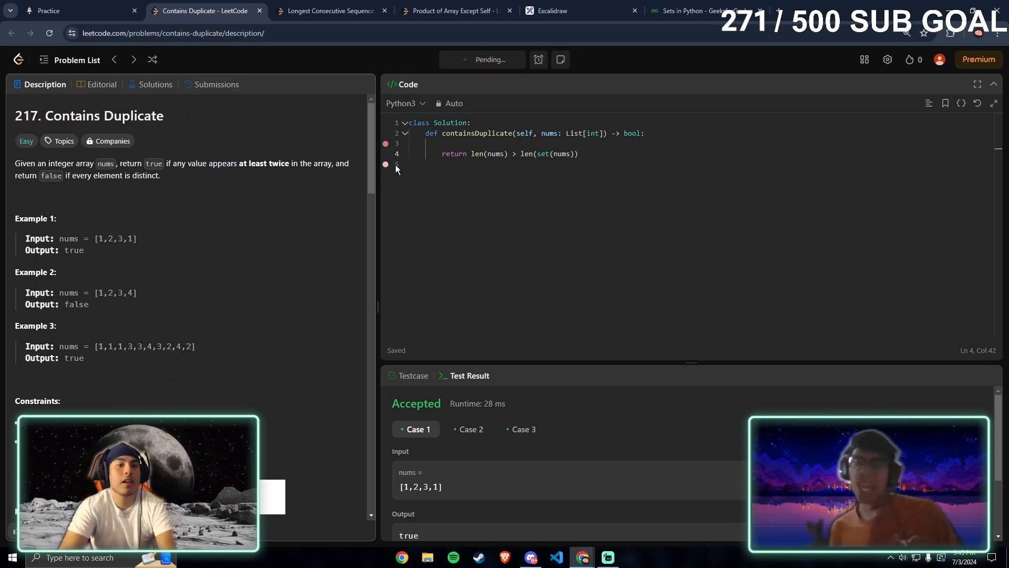
click(522, 59)
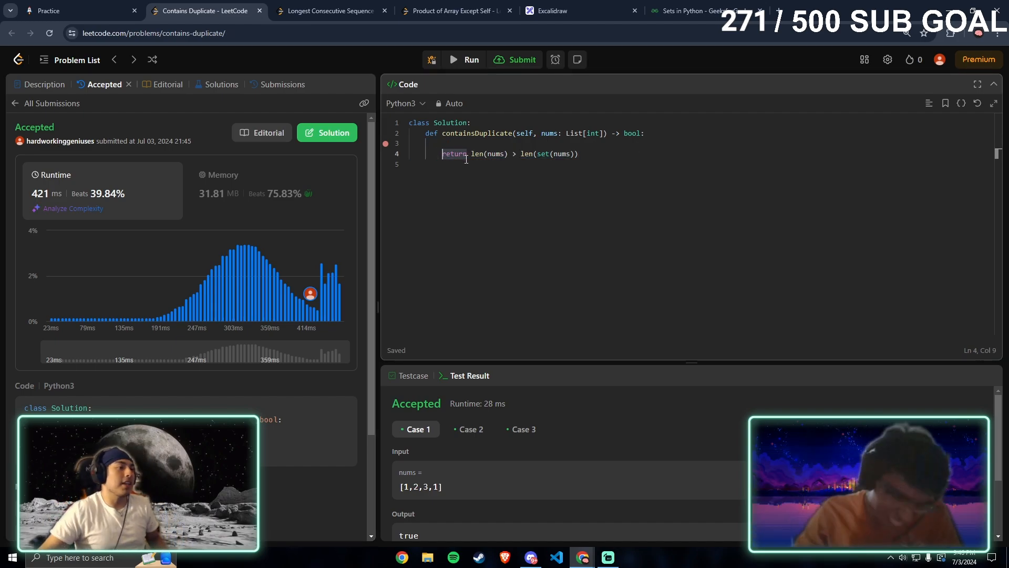
- Search Google for 'wade lob', open the ESPN photo in a new tab, then return to LeetCode
click(798, 11)
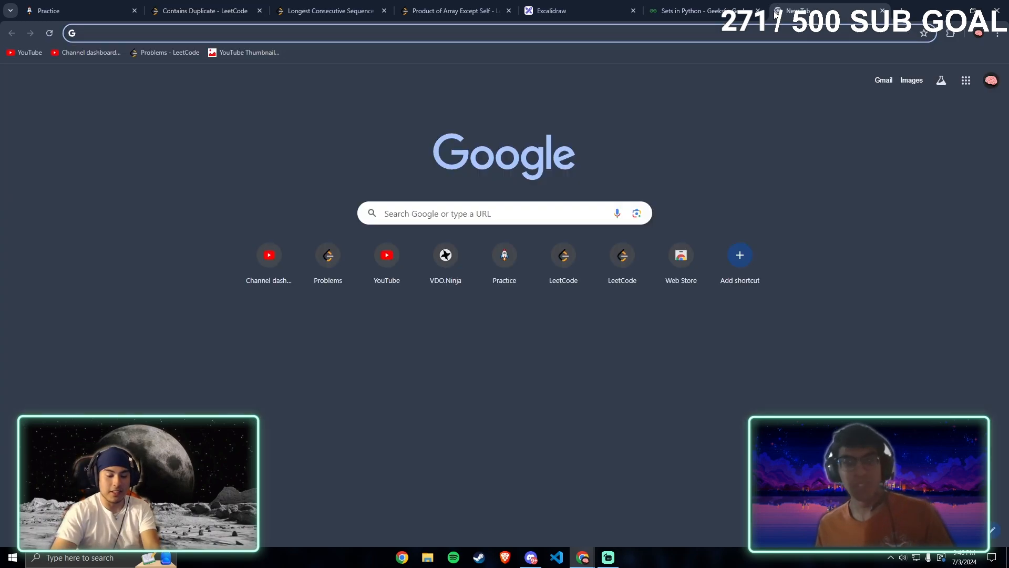
text(wade lob to lebron)
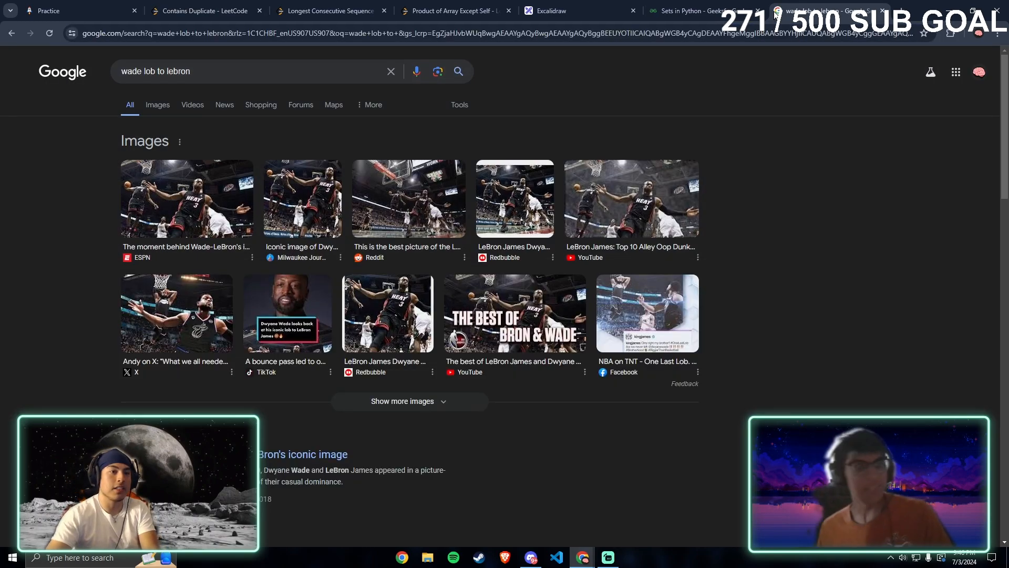
click(186, 198)
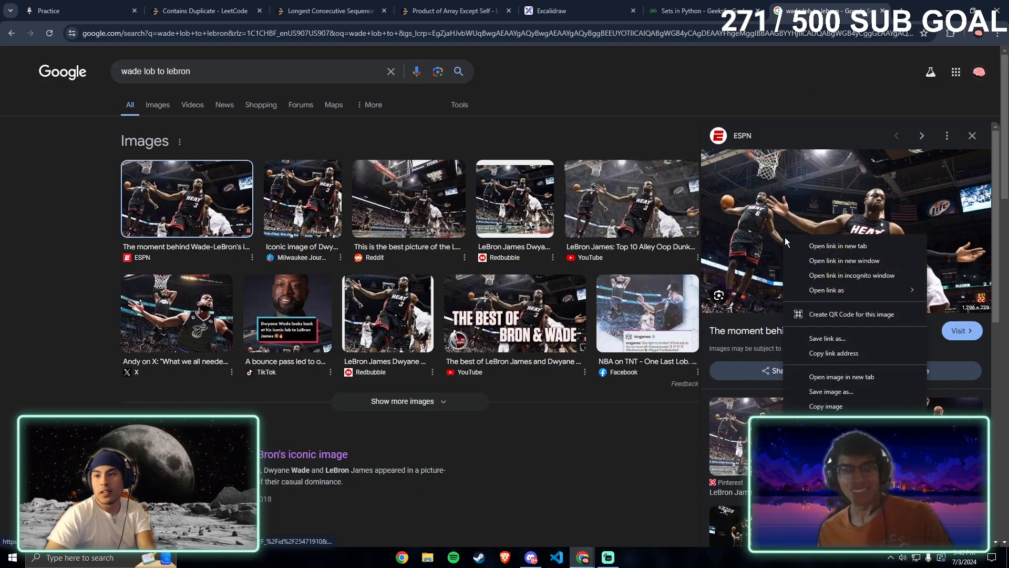
mouse_move(841, 377)
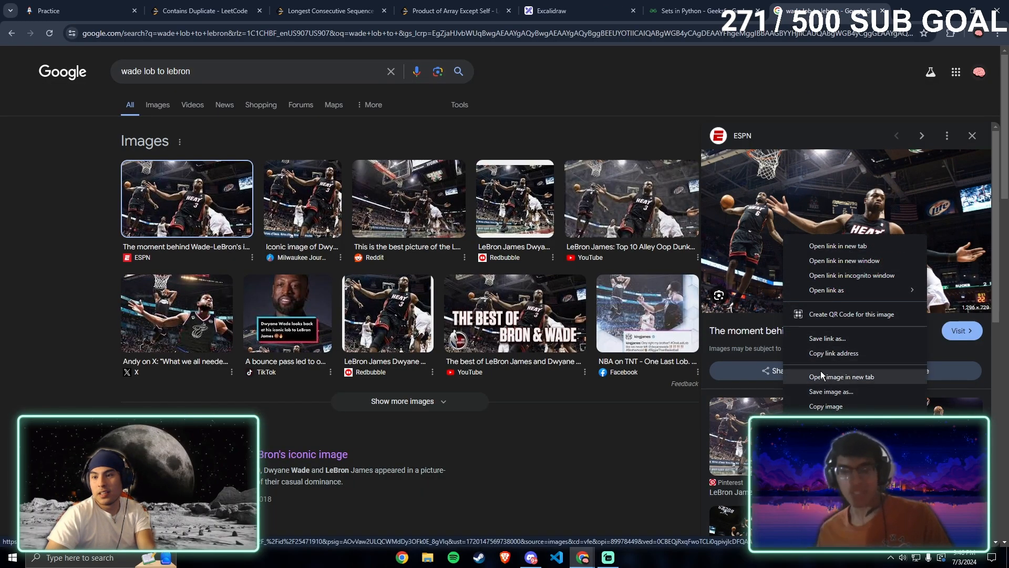
click(843, 377)
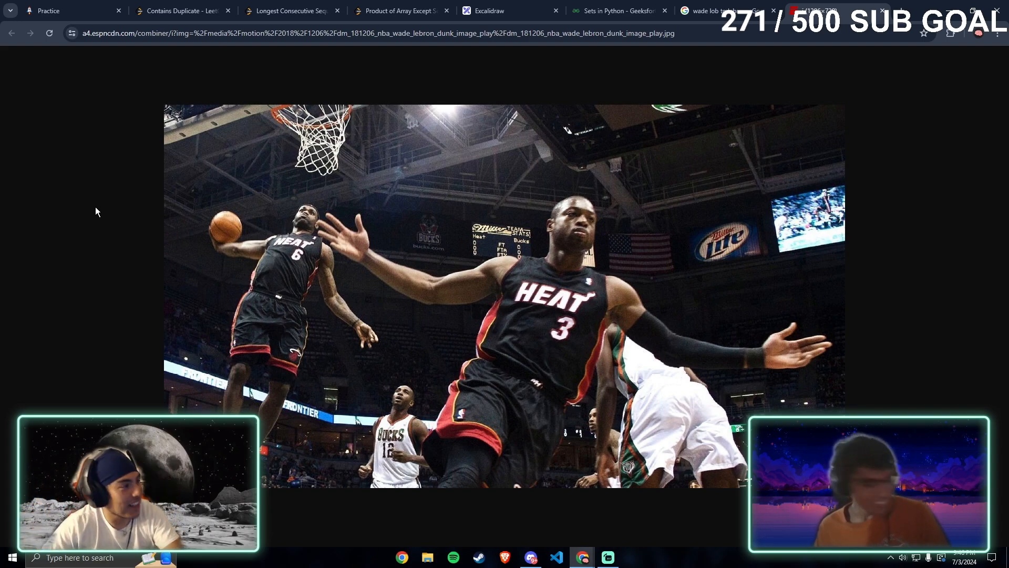
click(180, 10)
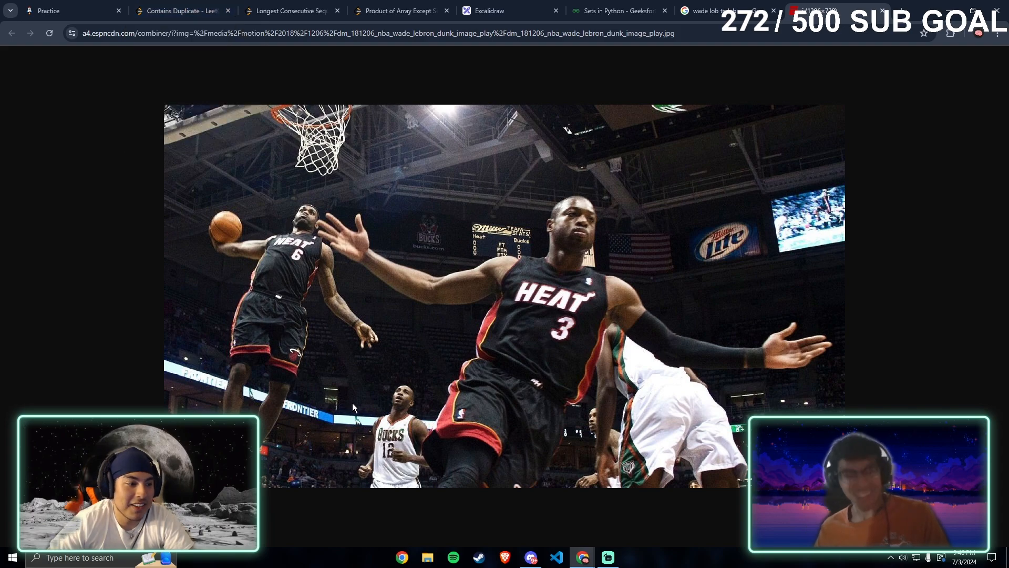
click(258, 10)
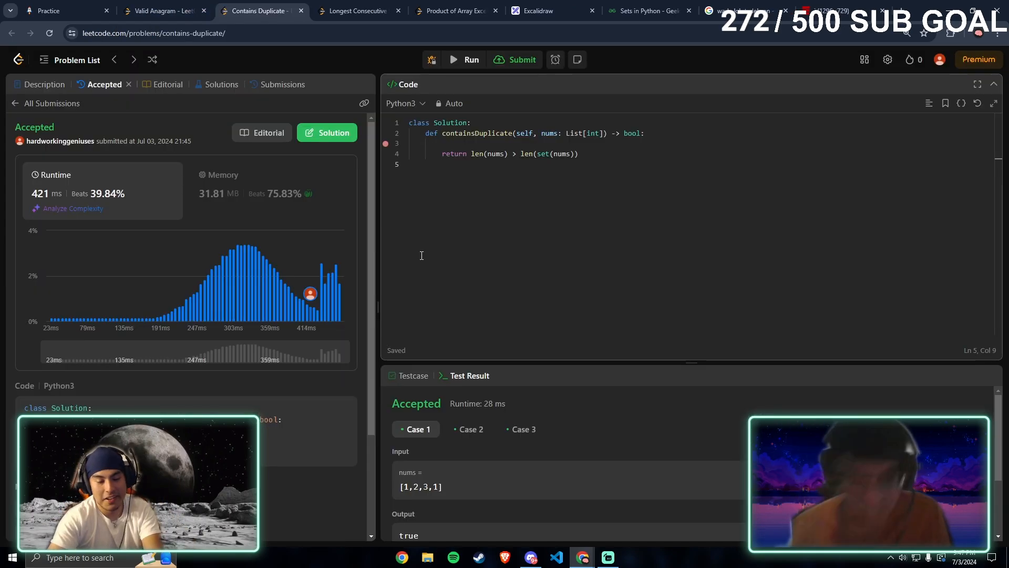
- Go full screen and reopen the Contains Duplicate Description tab
key(f11)
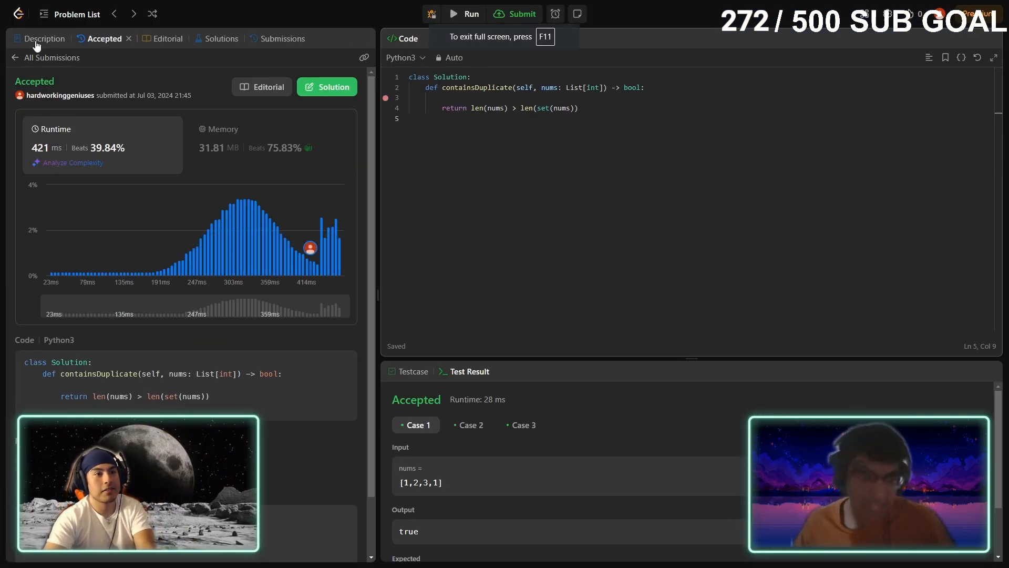
click(44, 38)
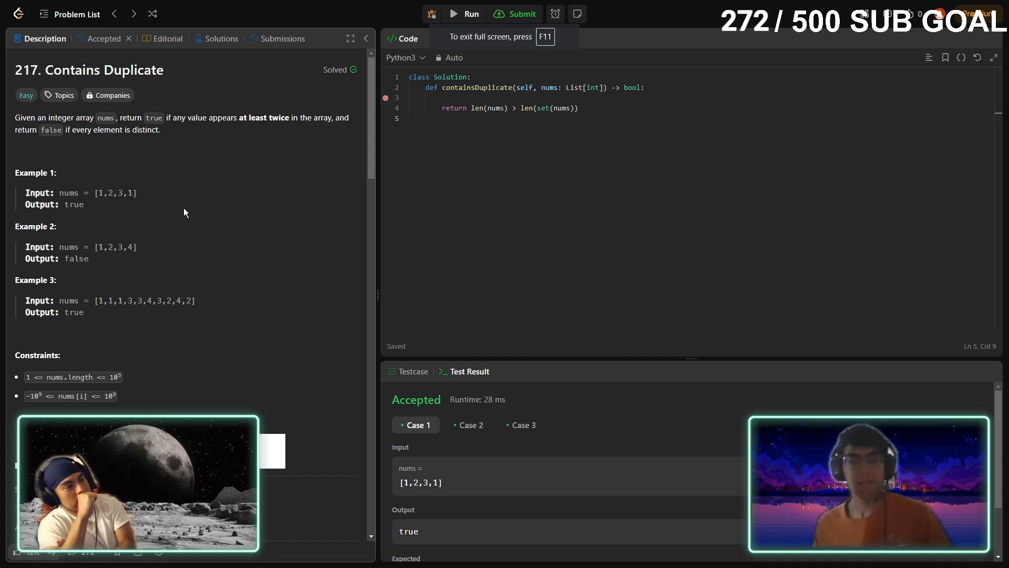